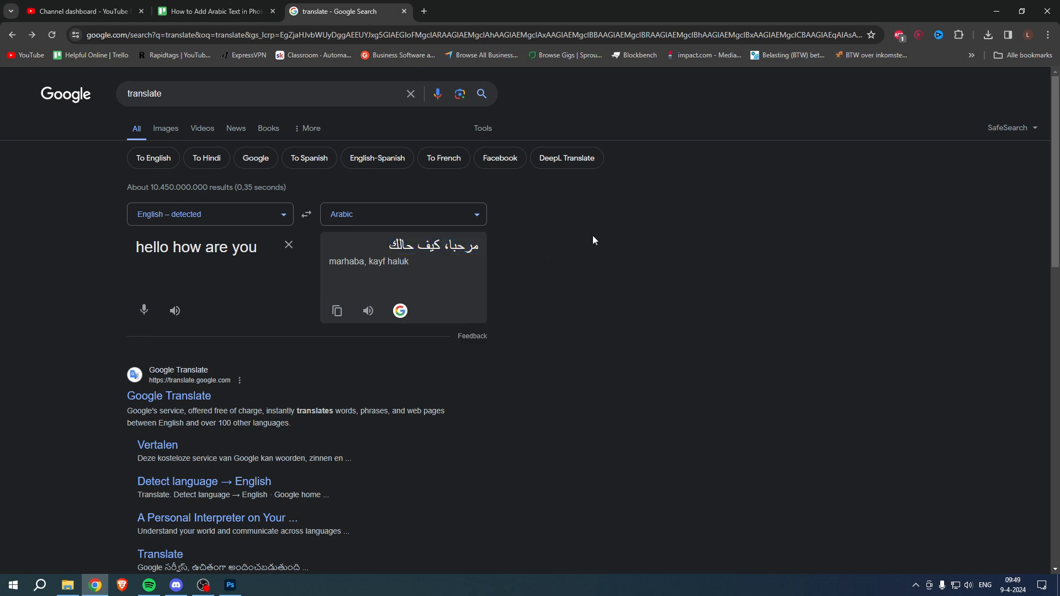
Copy the Arabic translation of "hello how are you" from the Google Translate widget.
click(230, 585)
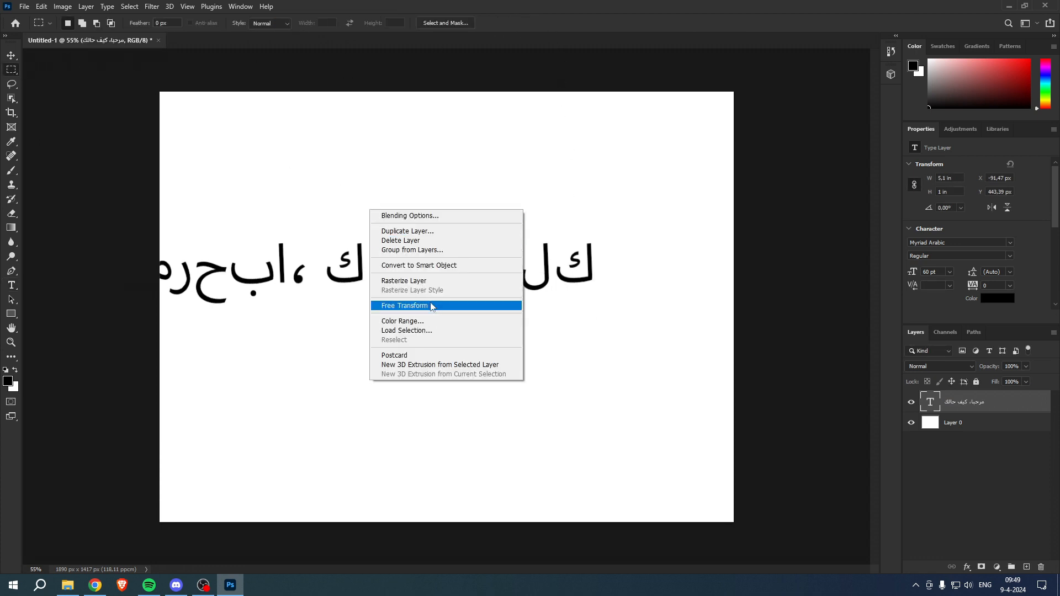
Free Transform the pasted Arabic text layer to the centre of the canvas.
click(405, 305)
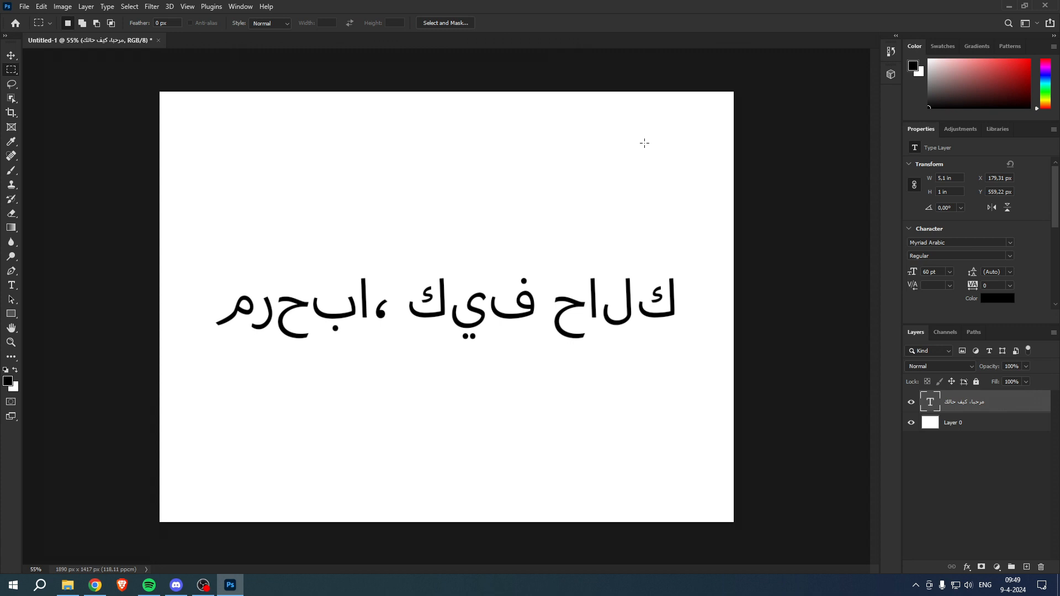
mouse_move(20, 6)
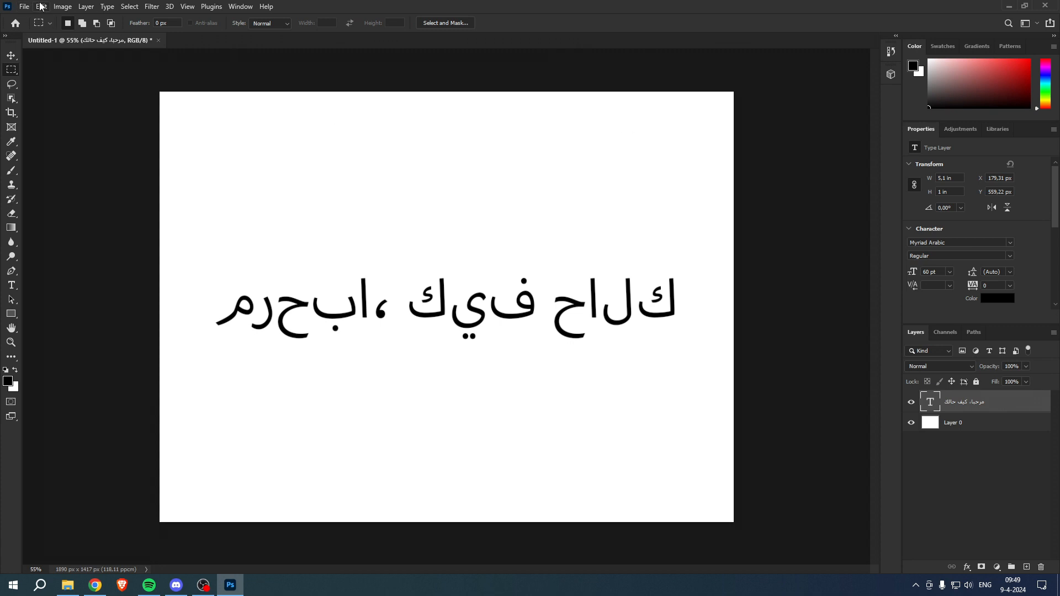
Bring up the Type preferences from the Edit menu.
click(41, 5)
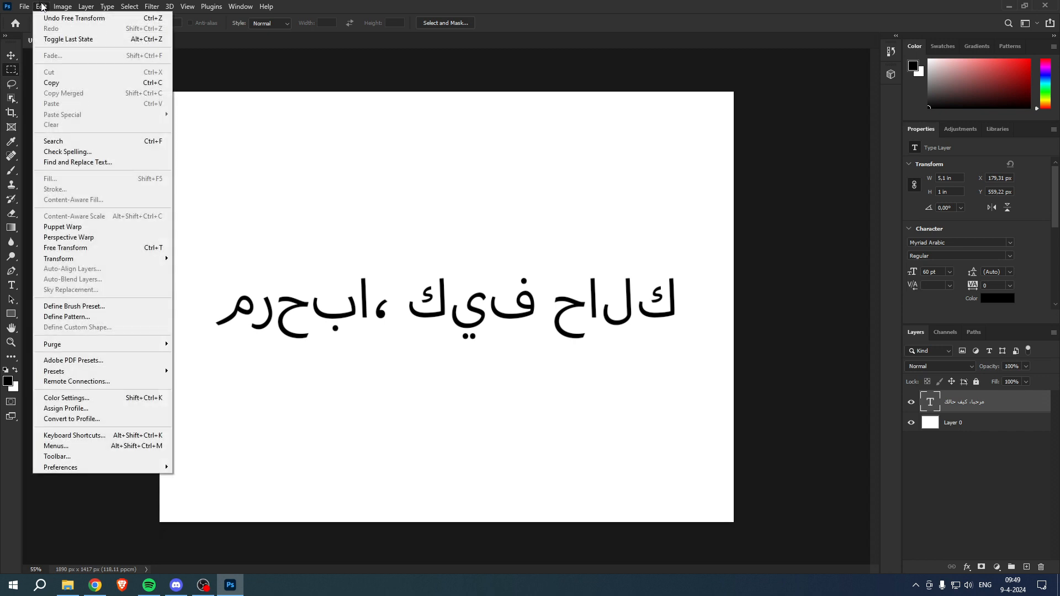
mouse_move(42, 20)
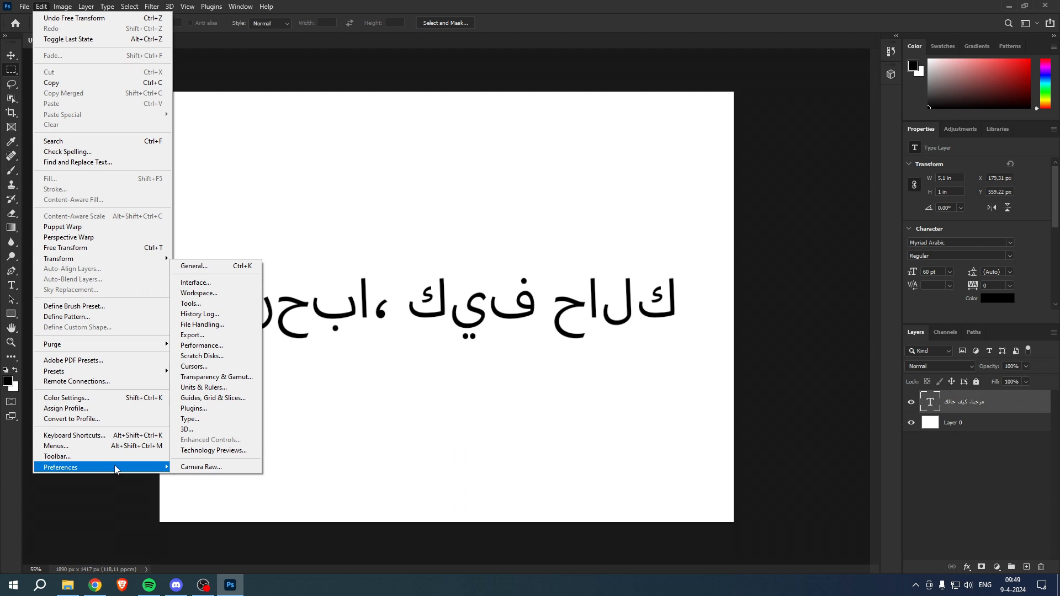
mouse_move(206, 422)
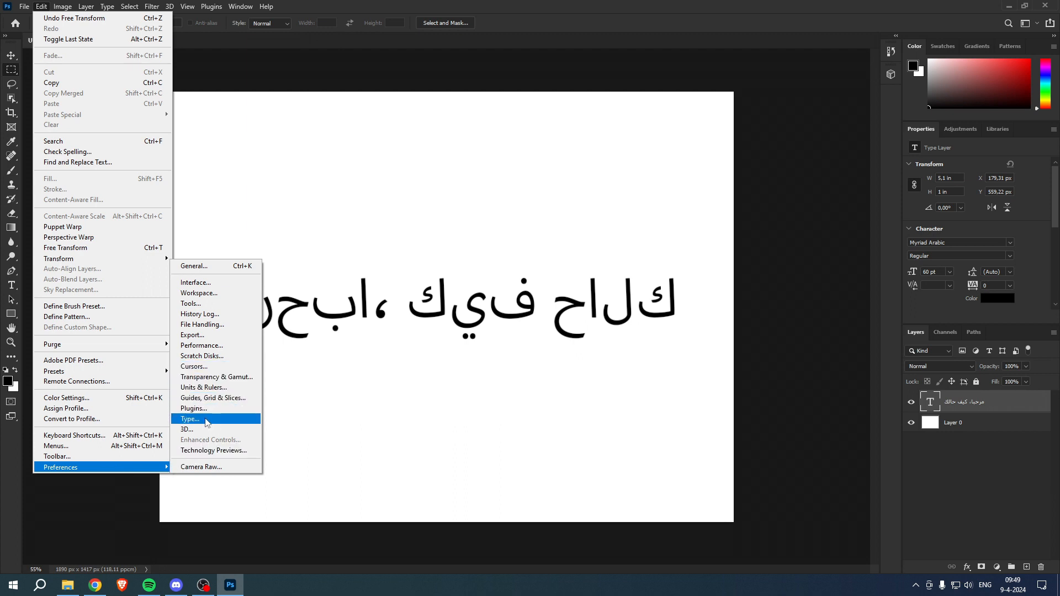
click(189, 418)
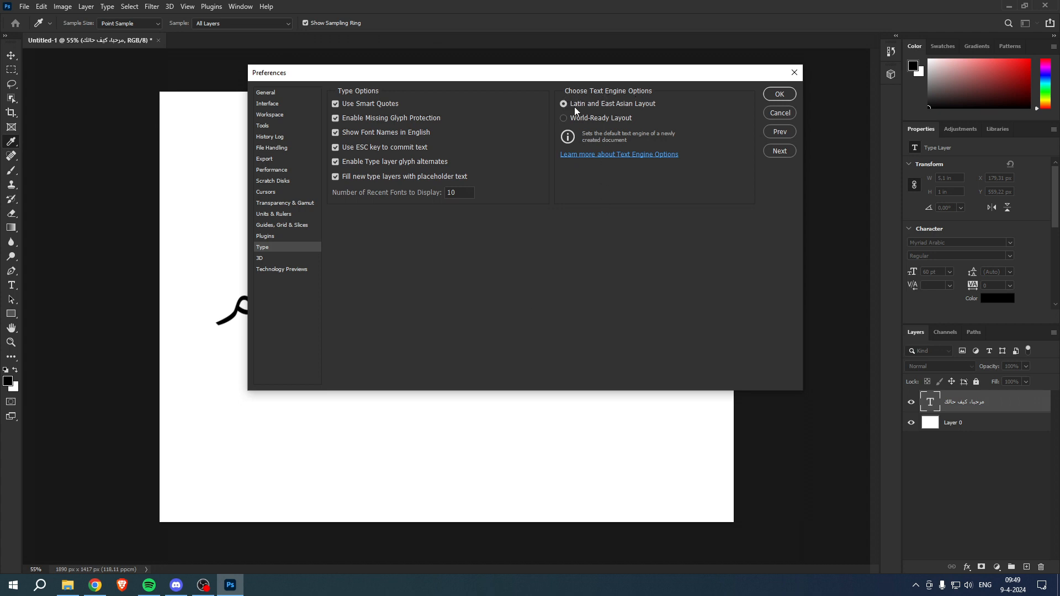
mouse_move(576, 110)
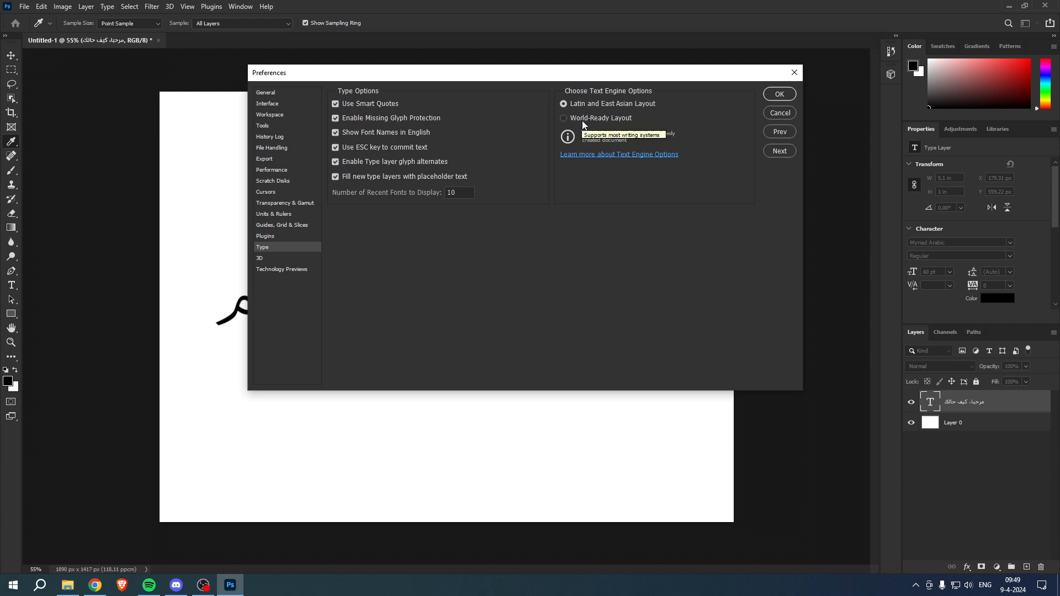
Set the text engine to World-Ready Layout and confirm the preference.
click(563, 117)
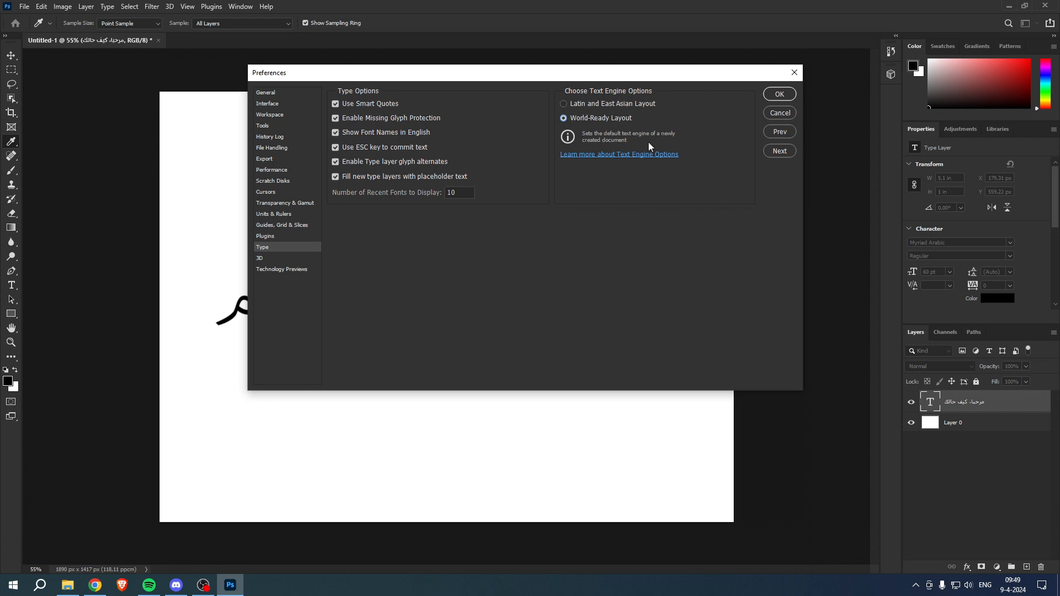
mouse_move(583, 139)
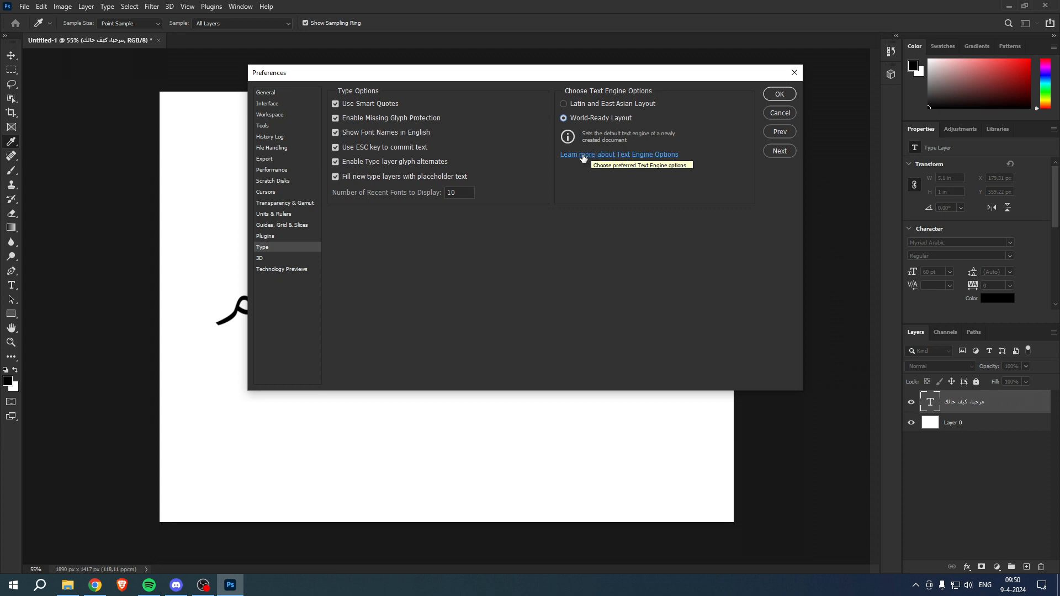
click(780, 92)
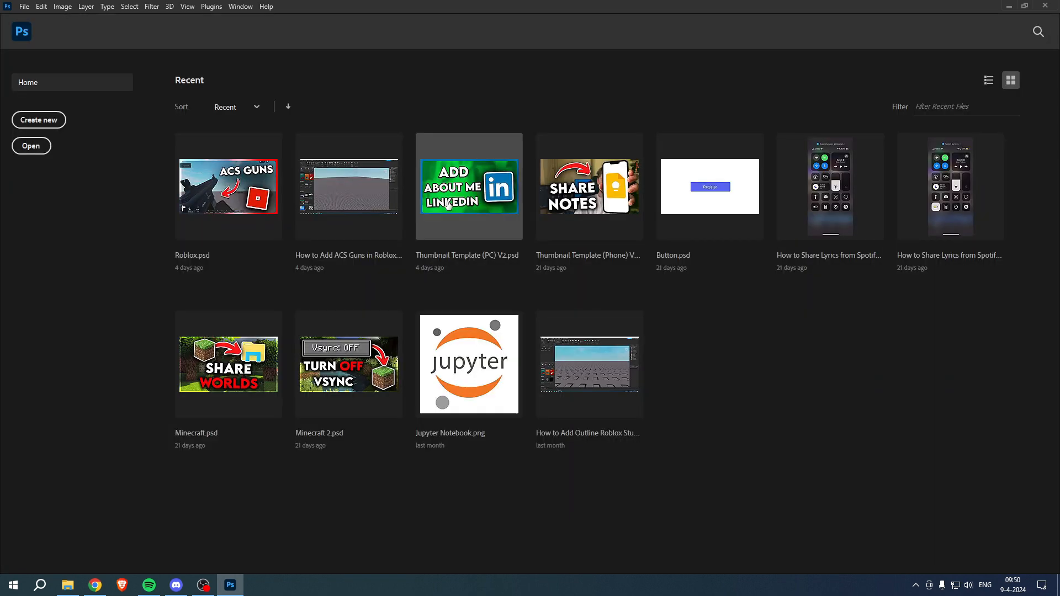
Create a new blank document at Default Photoshop Size from the Home screen.
click(38, 119)
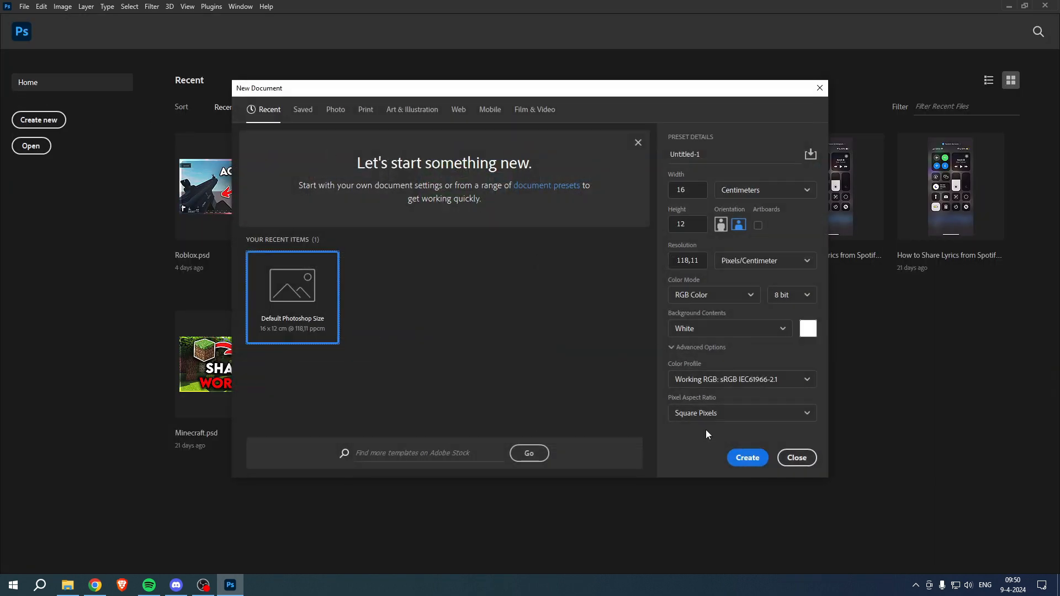
click(748, 457)
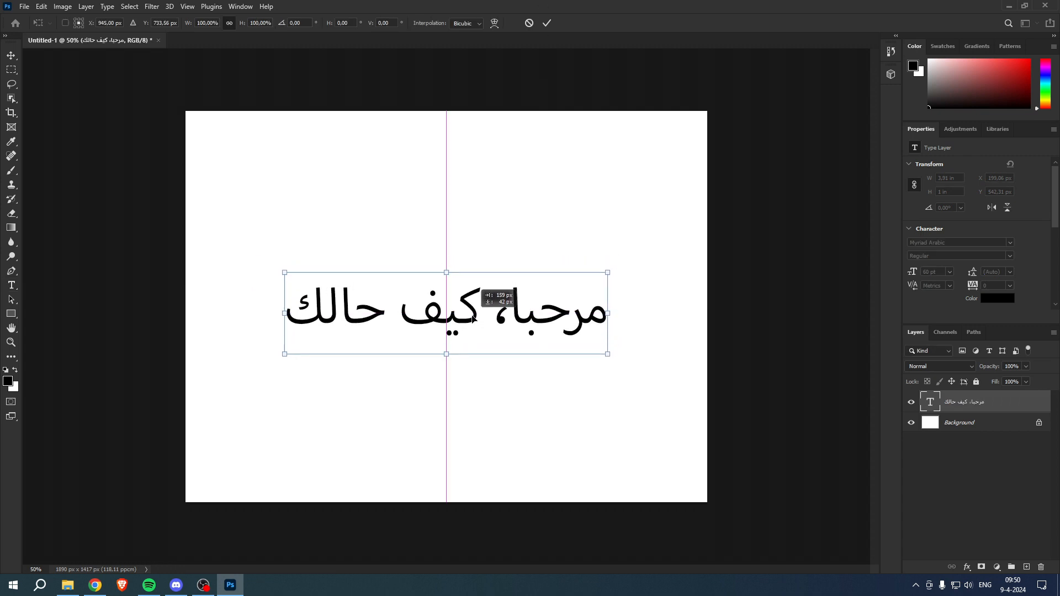
Centre the joined Arabic greeting, then recheck Type preferences still show World-Ready Layout.
click(40, 7)
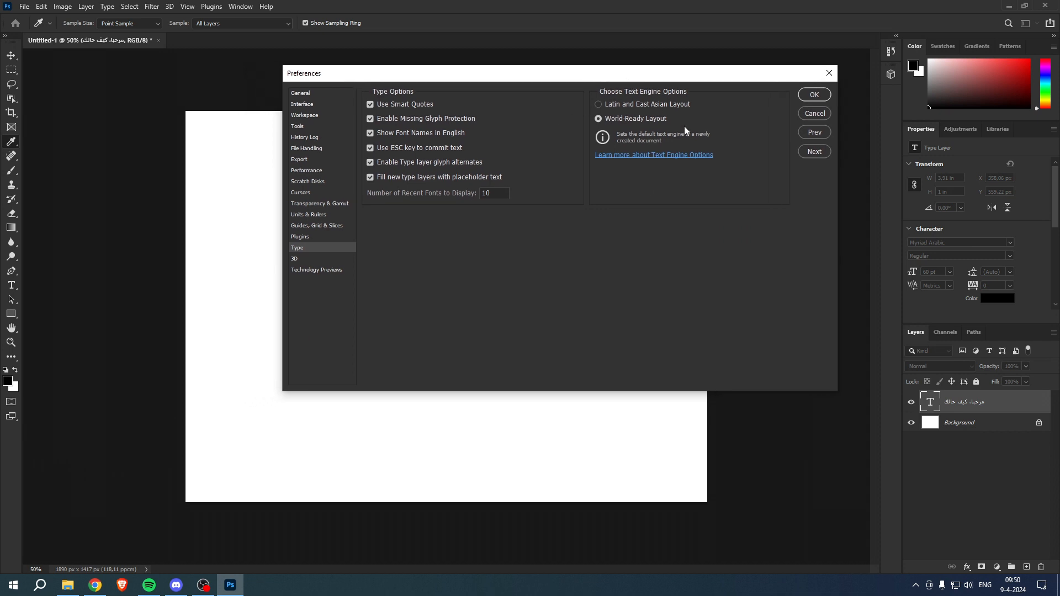
click(814, 94)
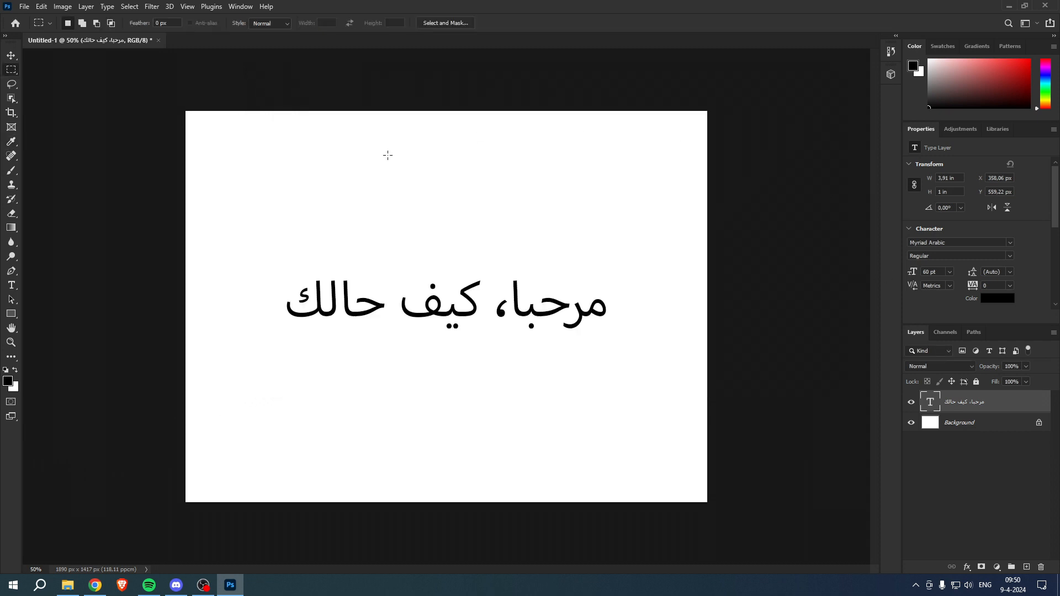
mouse_move(465, 316)
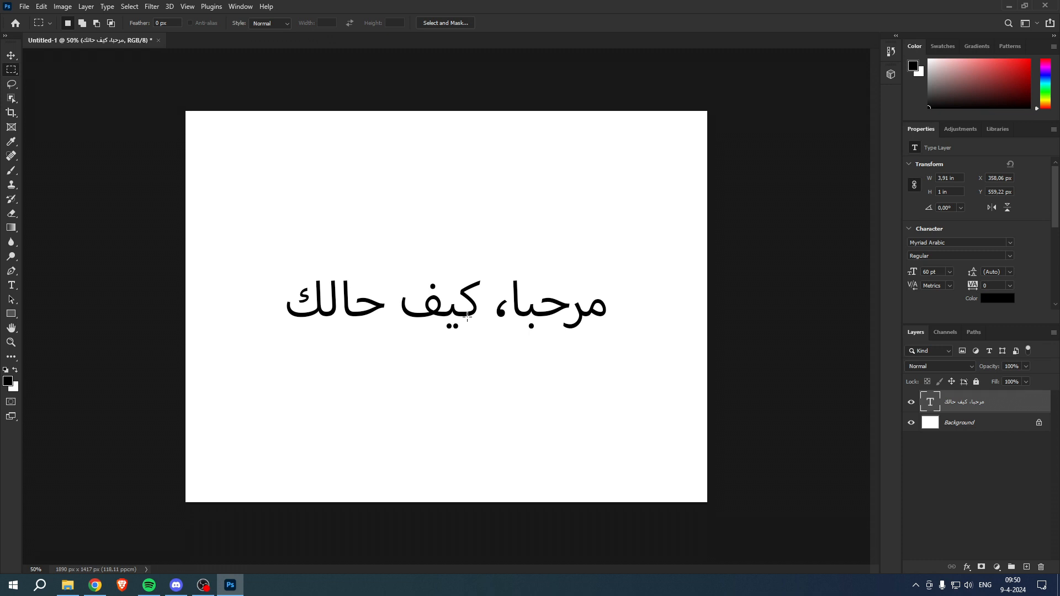